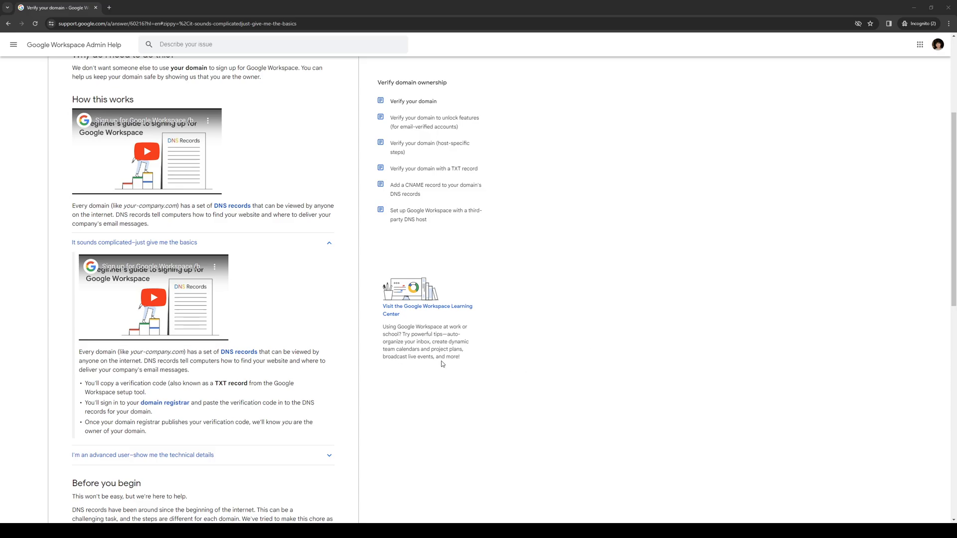
Step: Scroll to the top of the 'Verify your domain' article, showing its title and introduction
{"action": "scroll", "scroll_direction": "up", "scroll_amount": 3}
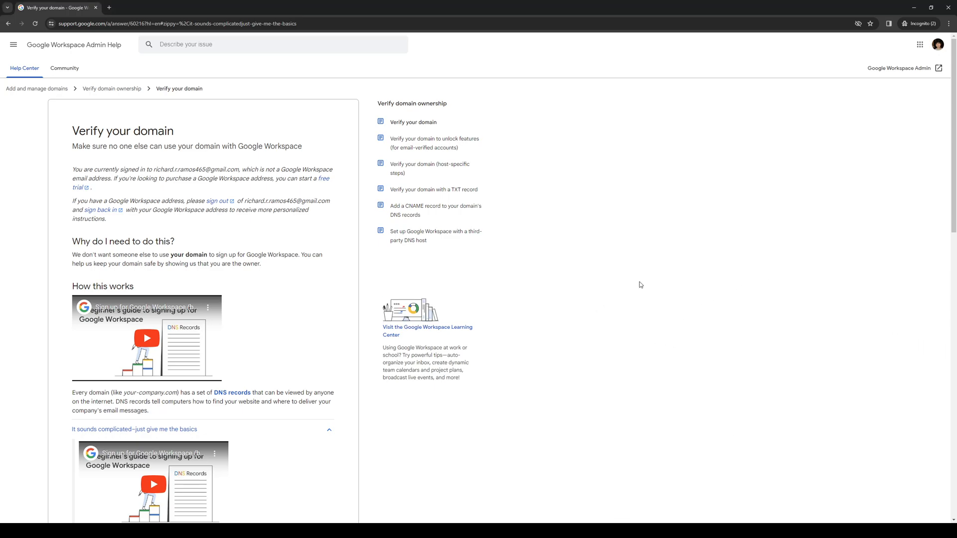
{"action": "mouse_move", "coordinate": [621, 269]}
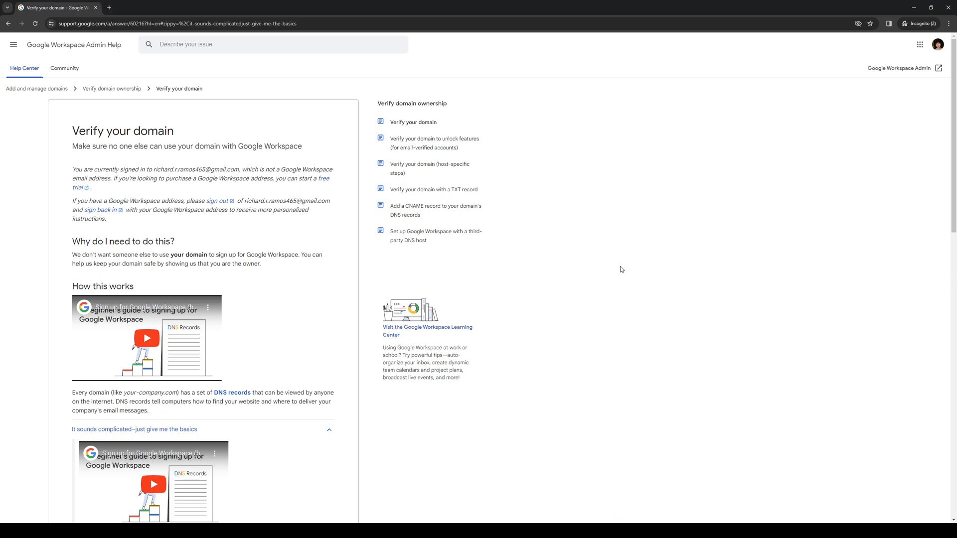
Step: Scroll down past the basic TXT-record bullets to the 'Before you begin' section
{"action": "scroll", "scroll_direction": "down", "scroll_amount": 3}
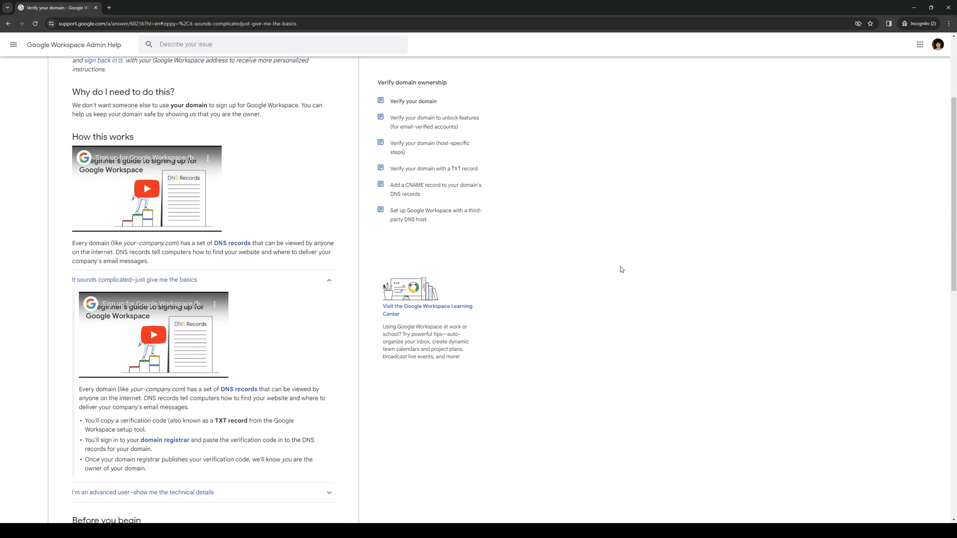
{"action": "mouse_move", "coordinate": [608, 270]}
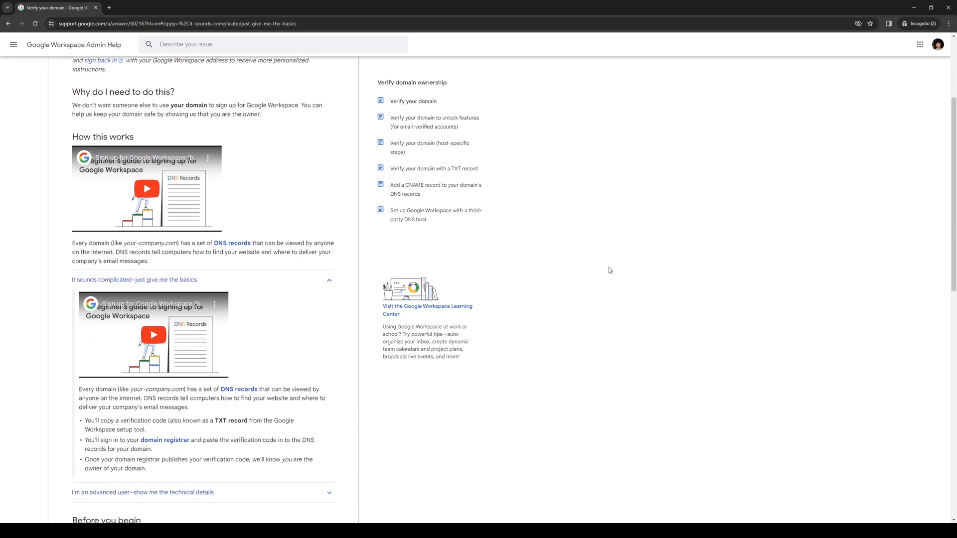
{"action": "mouse_move", "coordinate": [693, 305]}
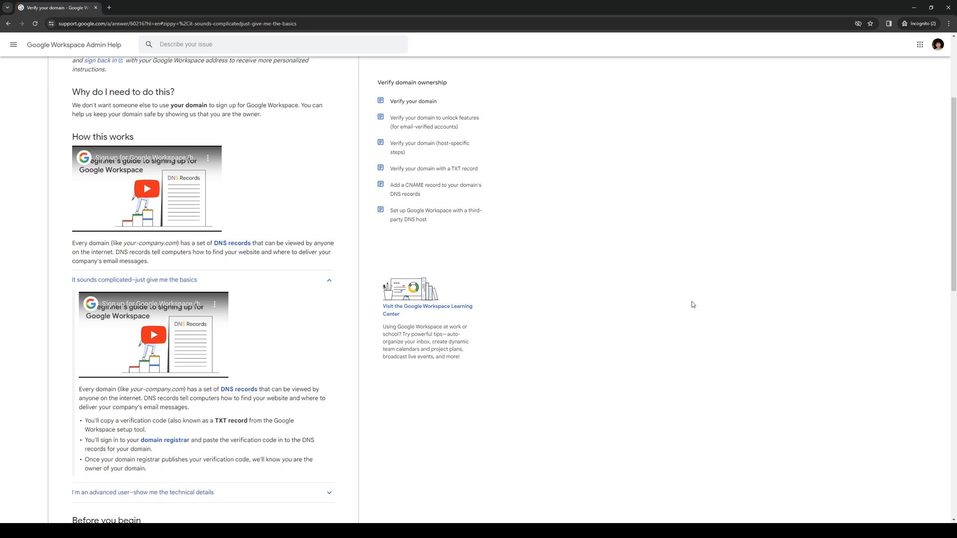
{"action": "mouse_move", "coordinate": [701, 299]}
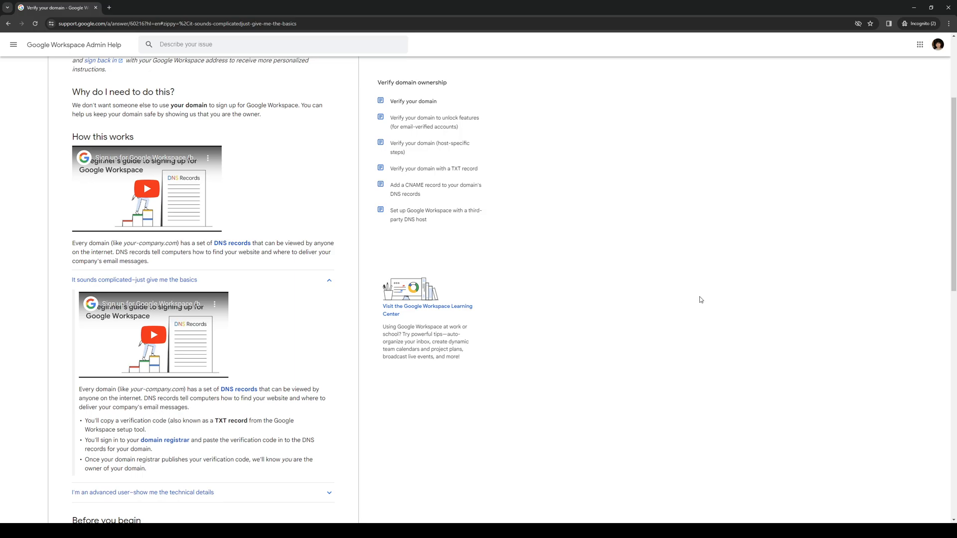
{"action": "mouse_move", "coordinate": [309, 389]}
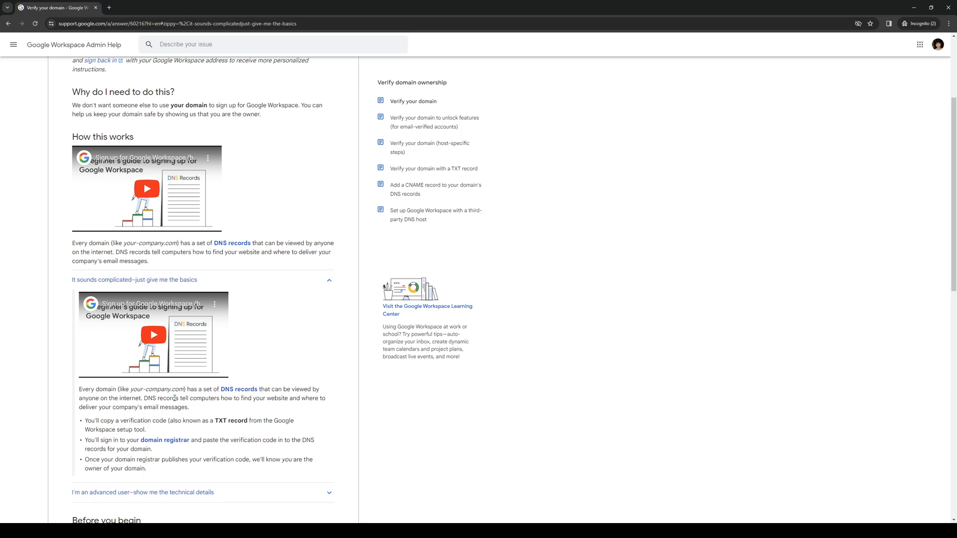
{"action": "mouse_move", "coordinate": [491, 403]}
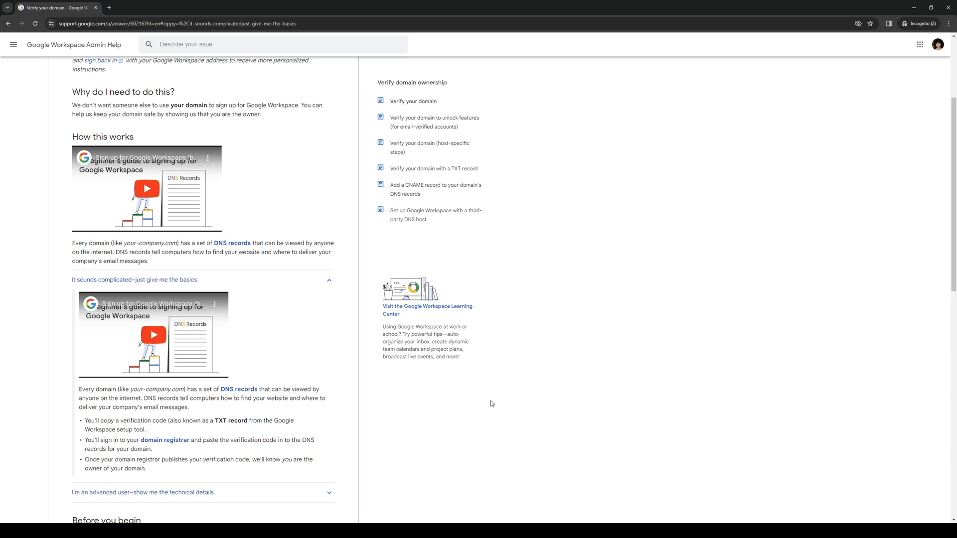
{"action": "mouse_move", "coordinate": [586, 369]}
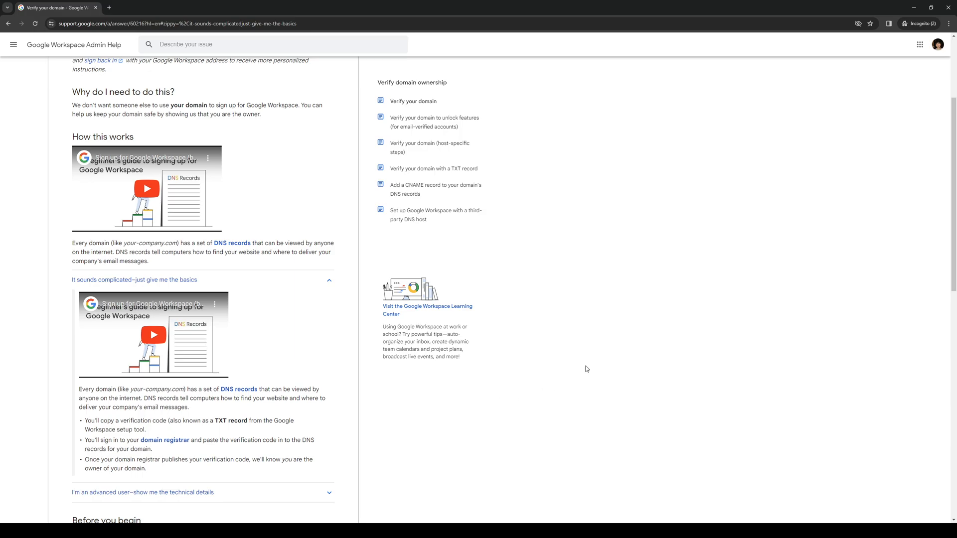
{"action": "mouse_move", "coordinate": [605, 361]}
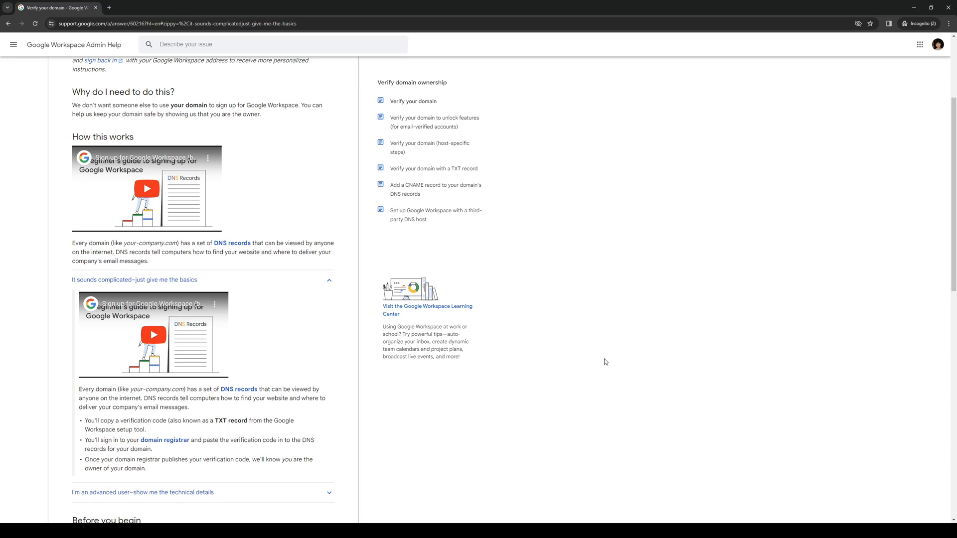
{"action": "mouse_move", "coordinate": [569, 365]}
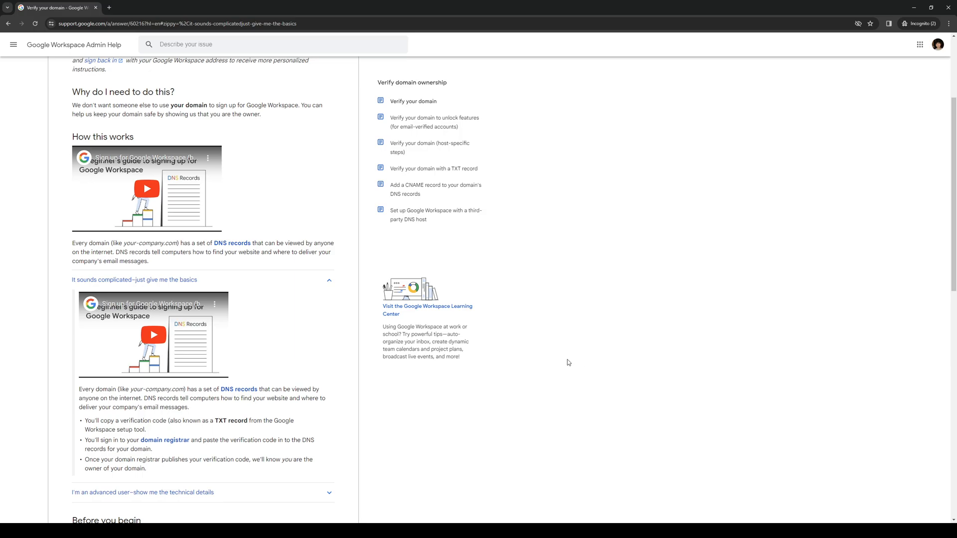
{"action": "scroll", "scroll_direction": "down", "scroll_amount": 3}
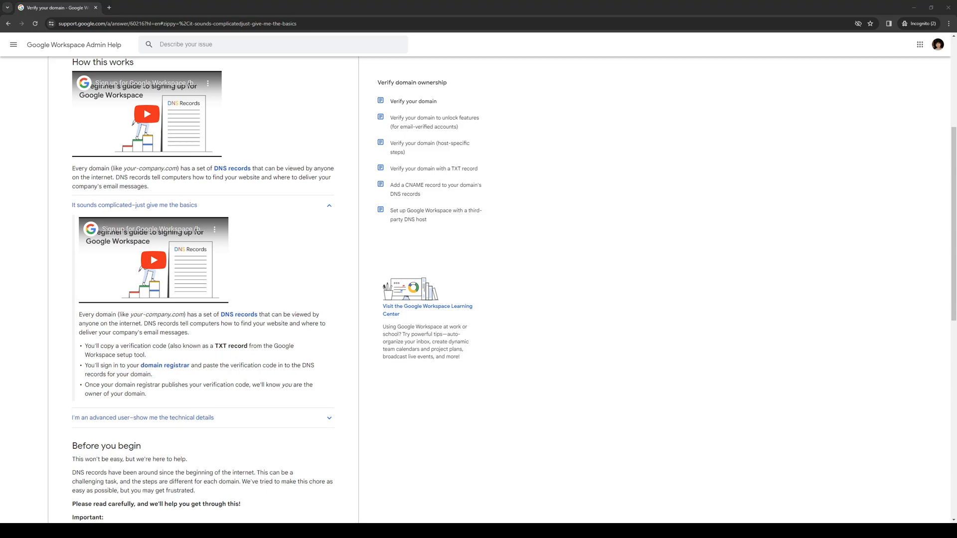
{"action": "mouse_move", "coordinate": [625, 121]}
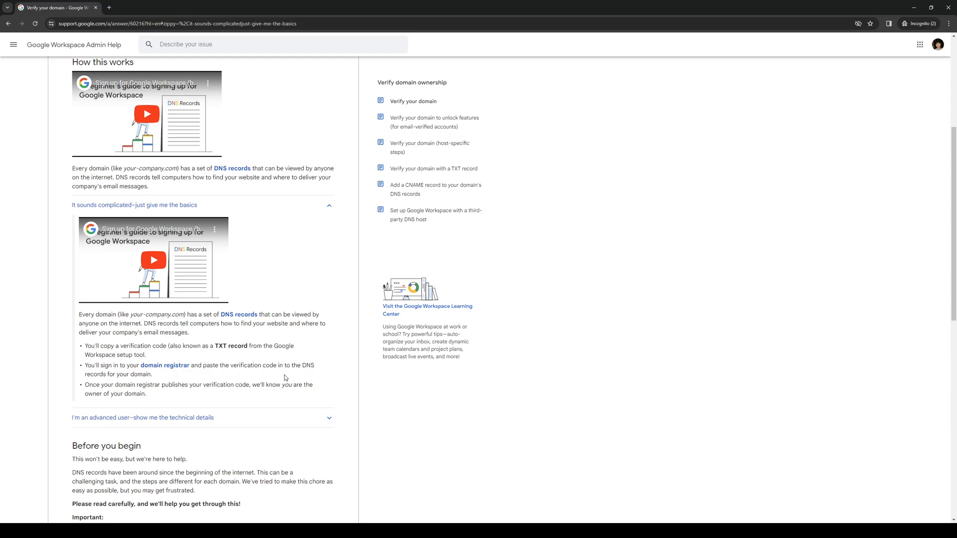
{"action": "mouse_move", "coordinate": [227, 375]}
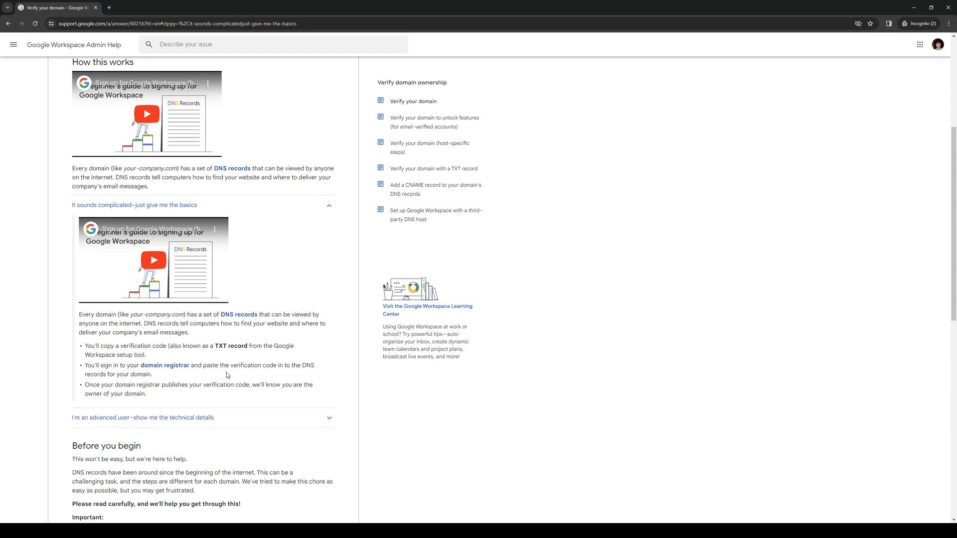
{"action": "mouse_move", "coordinate": [126, 388]}
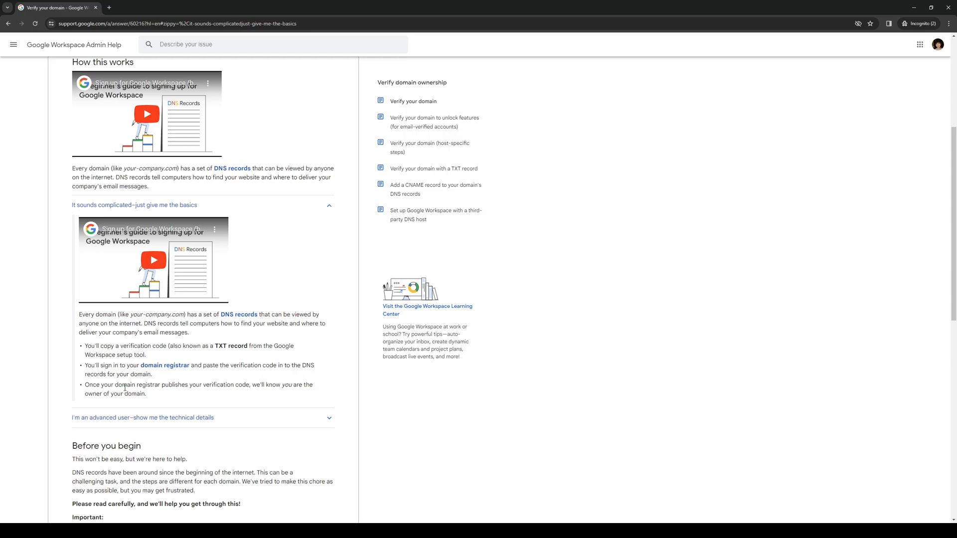
{"action": "mouse_move", "coordinate": [165, 364]}
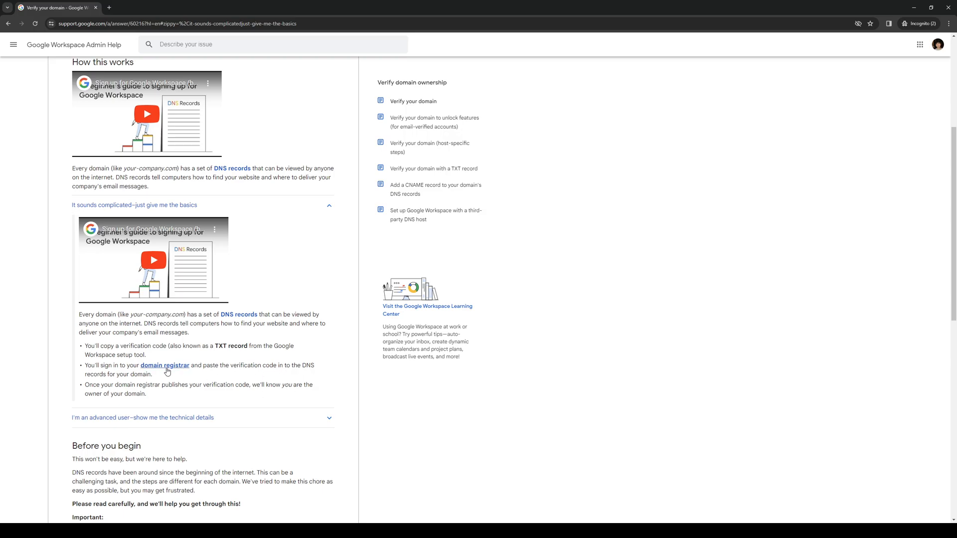
{"action": "left_click", "coordinate": [165, 365]}
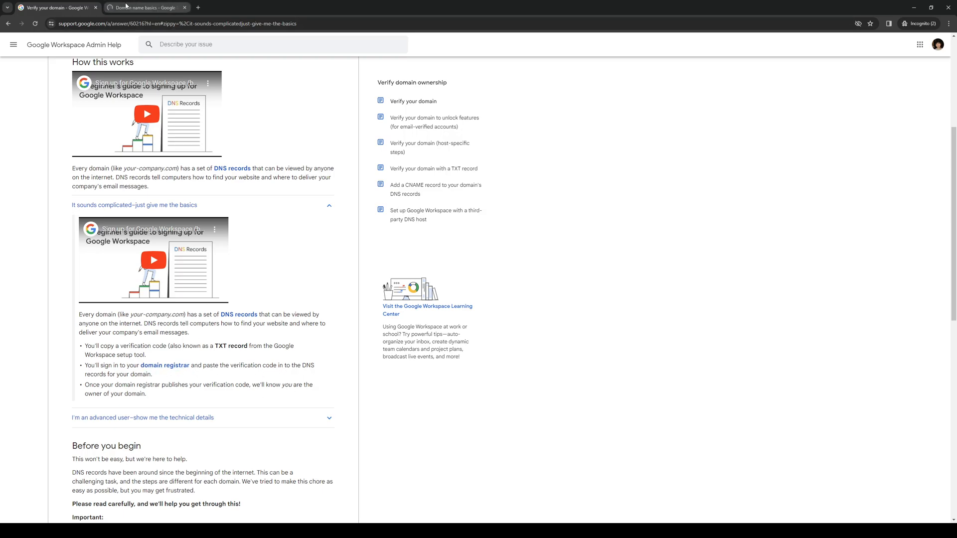
{"action": "left_click", "coordinate": [185, 8]}
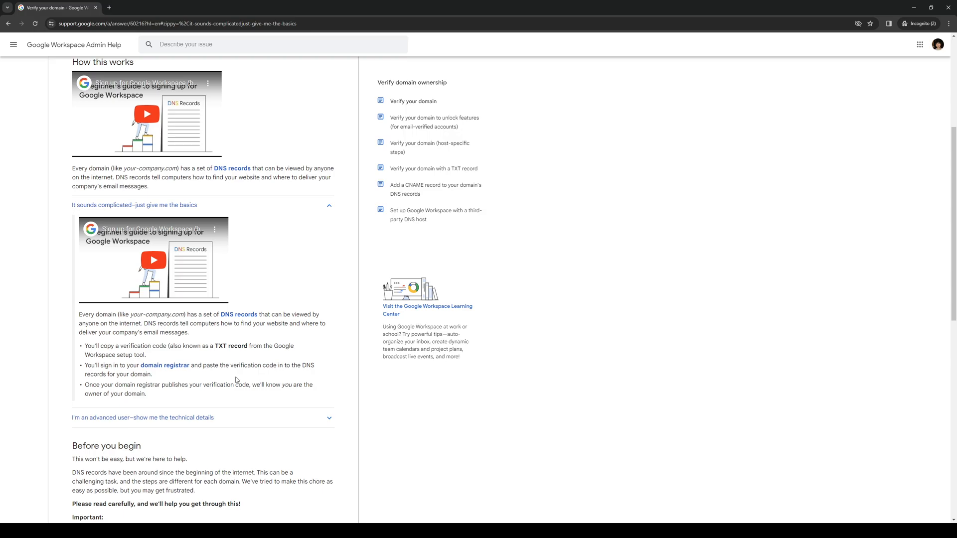
{"action": "mouse_move", "coordinate": [552, 405]}
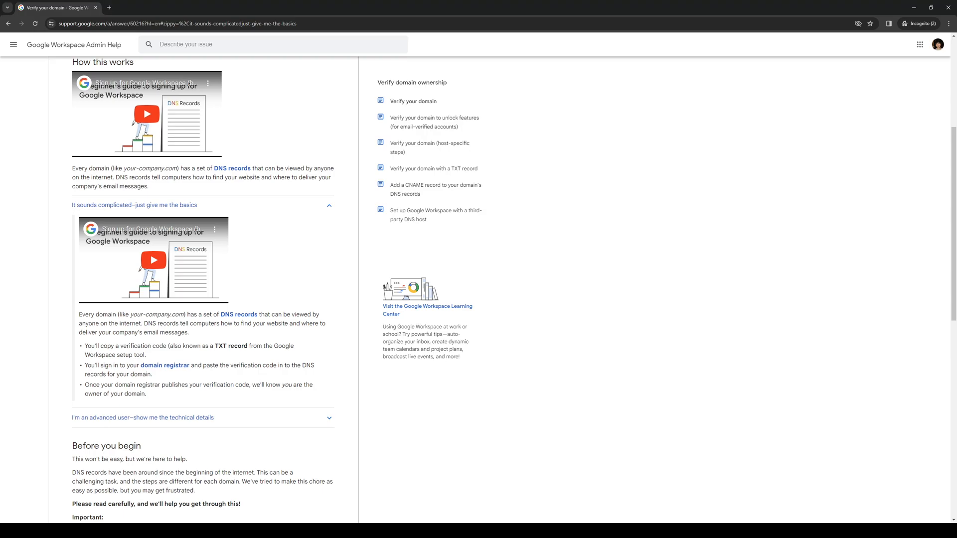
{"action": "mouse_move", "coordinate": [562, 344]}
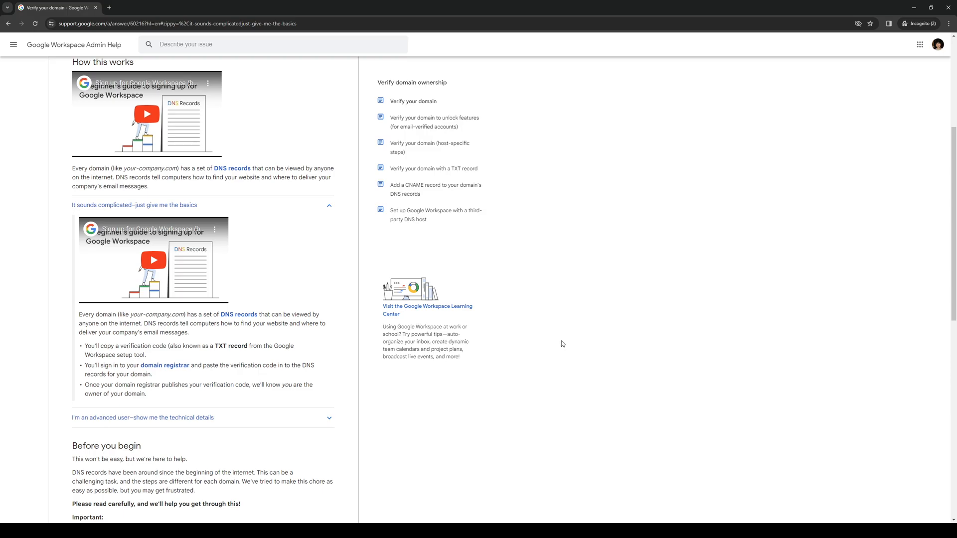